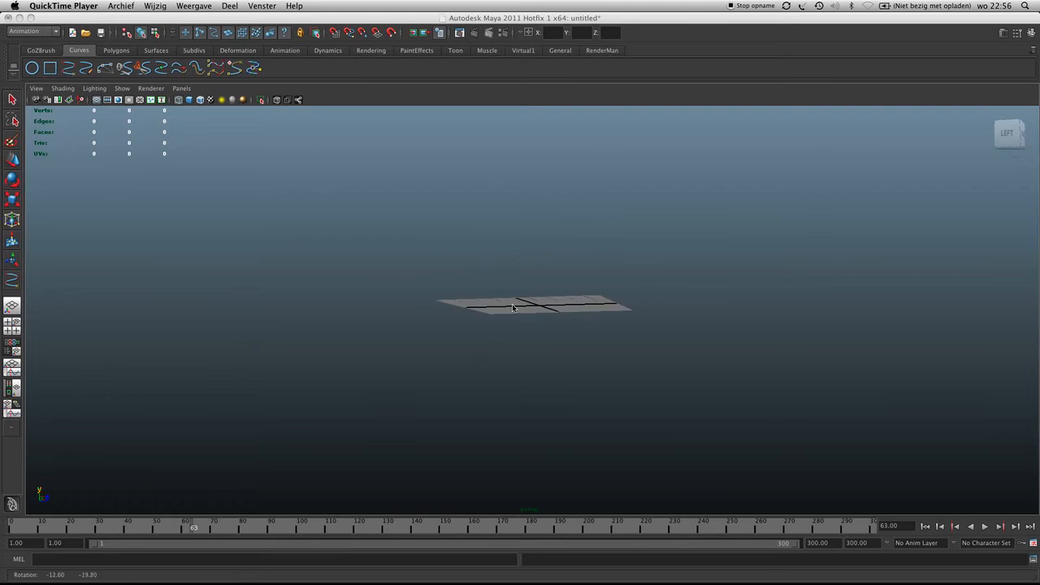
Extend the EP curve with more points into a broad U-shaped sweep across the grid
left_click_drag(512, 307, 748, 304)
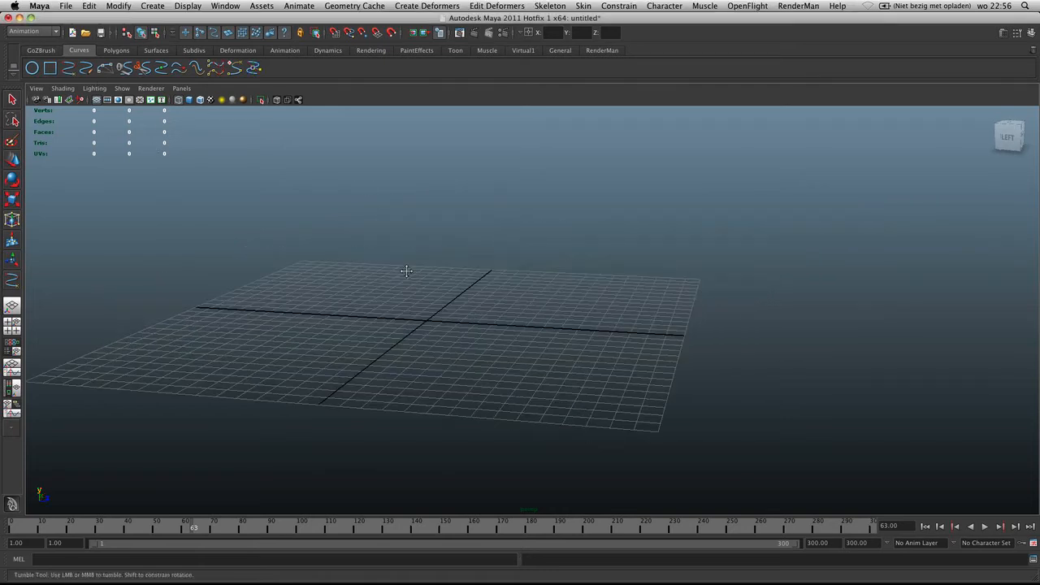
left_click_drag(406, 270, 540, 261)
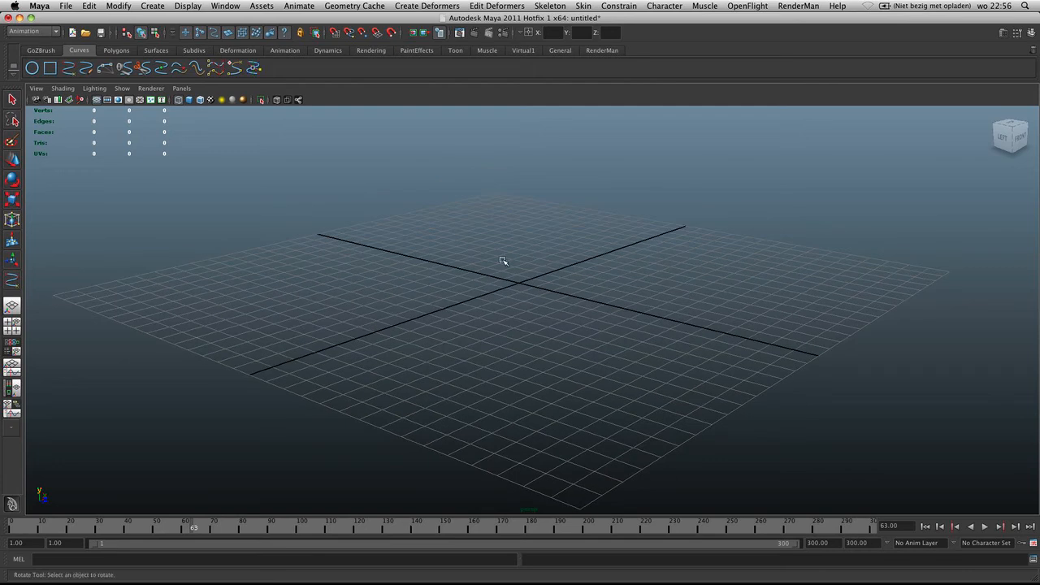
left_click_drag(504, 260, 561, 250)
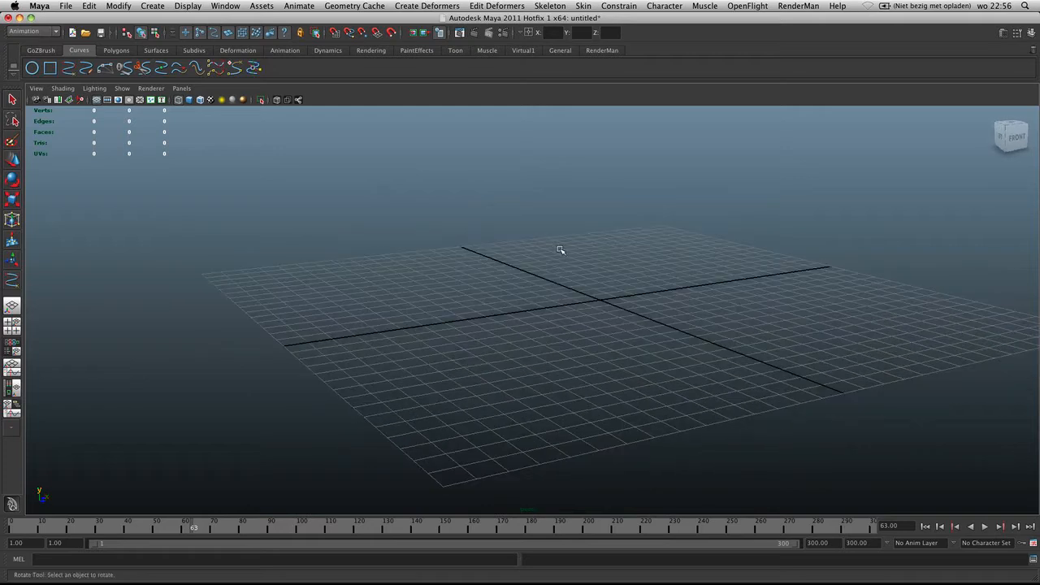
left_click_drag(561, 250, 527, 258)
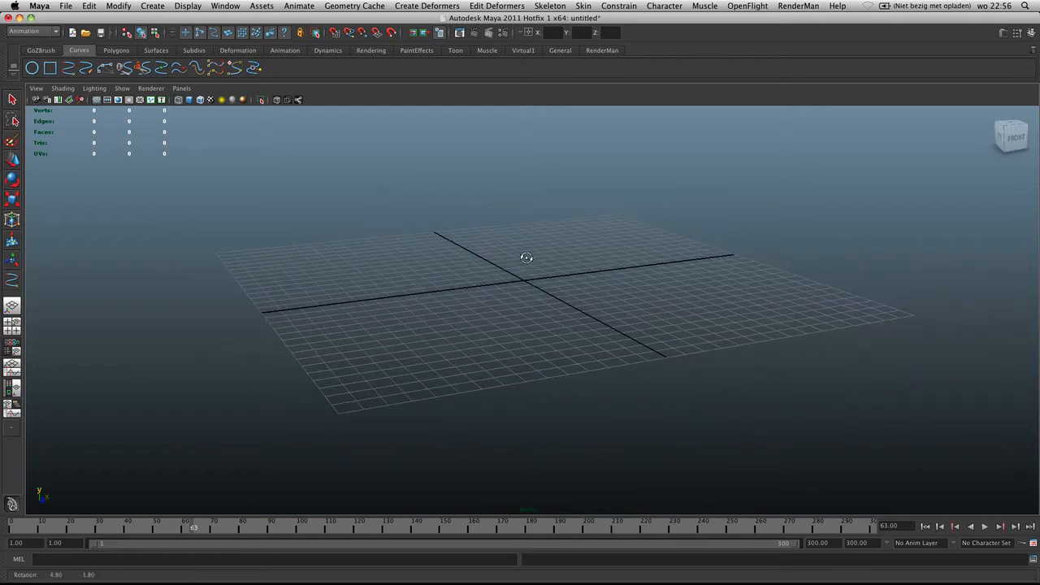
left_click_drag(527, 259, 525, 277)
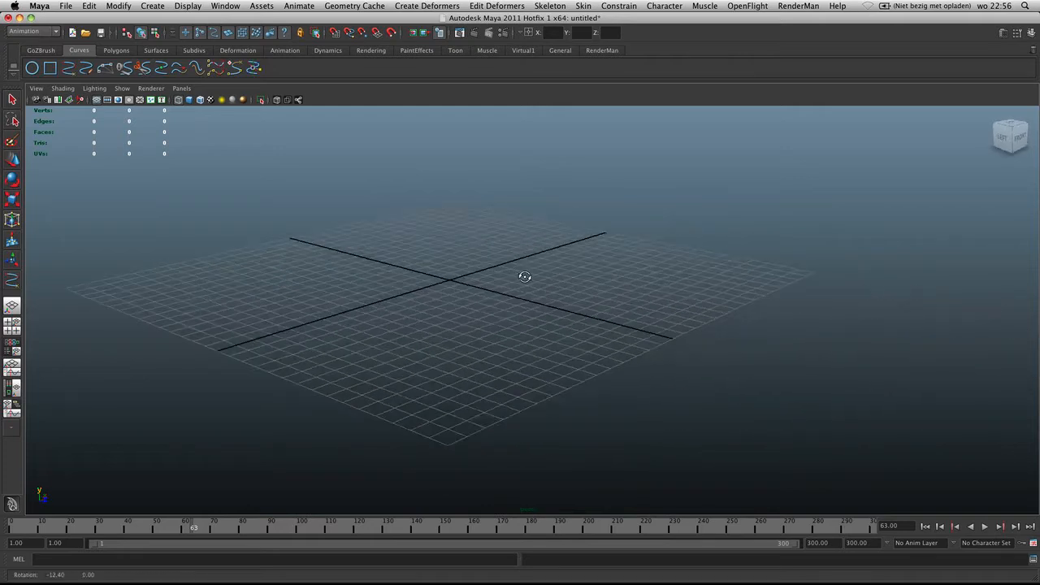
left_click_drag(525, 277, 543, 261)
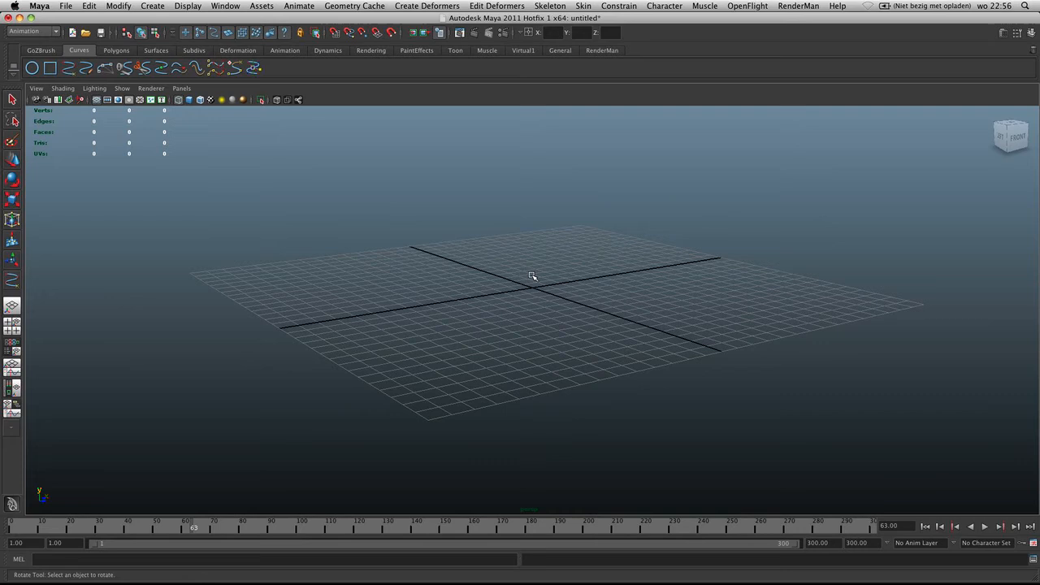
left_click_drag(532, 276, 497, 274)
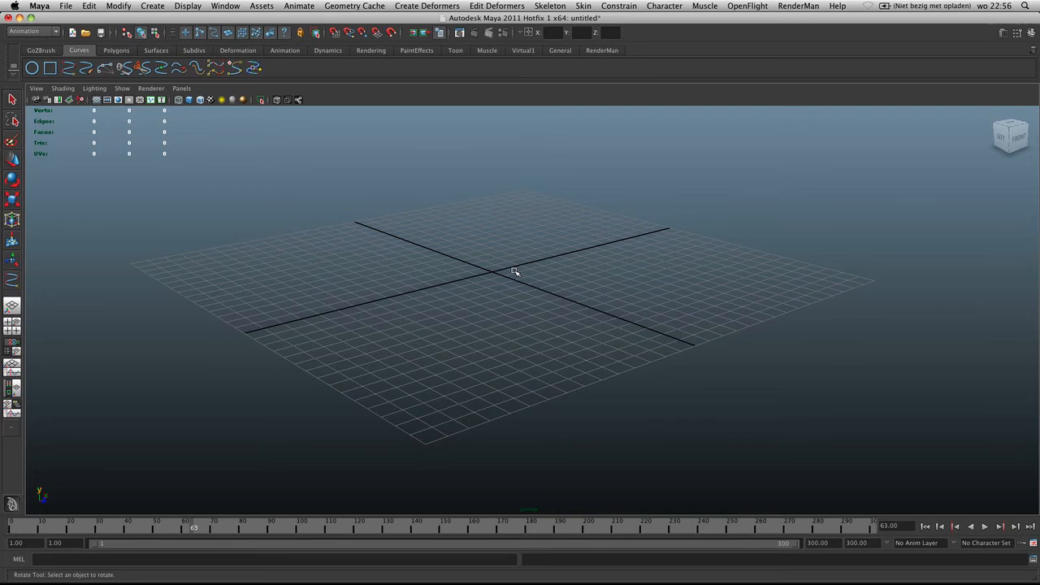
left_click_drag(517, 272, 567, 252)
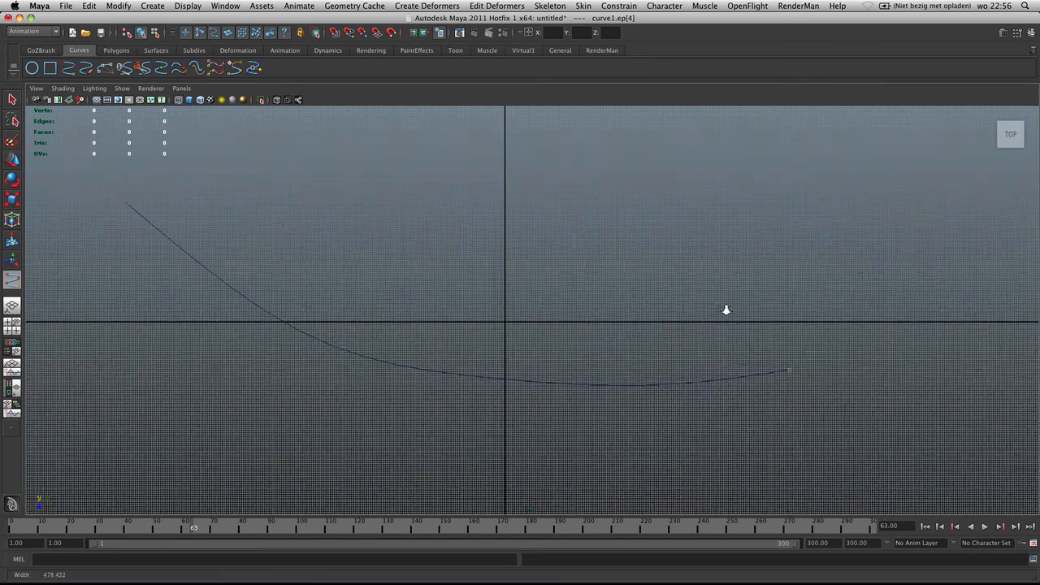
left_click(797, 297)
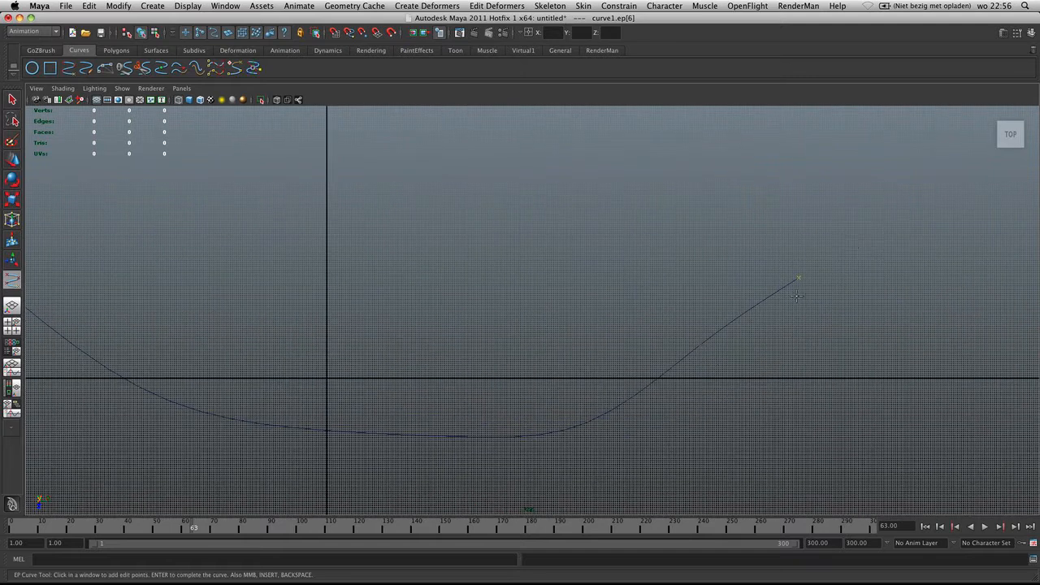
left_click(866, 219)
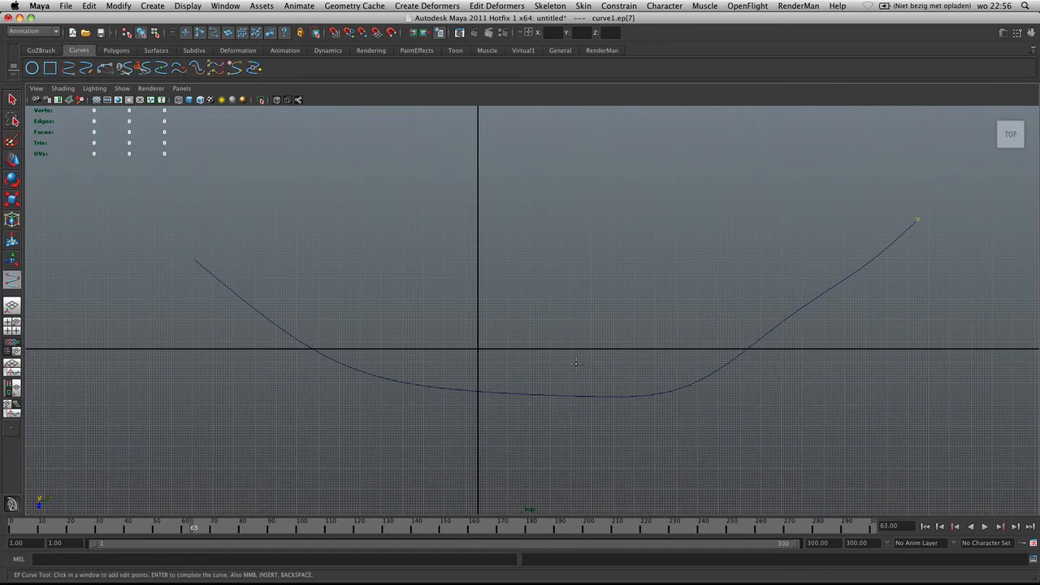
mouse_move(739, 425)
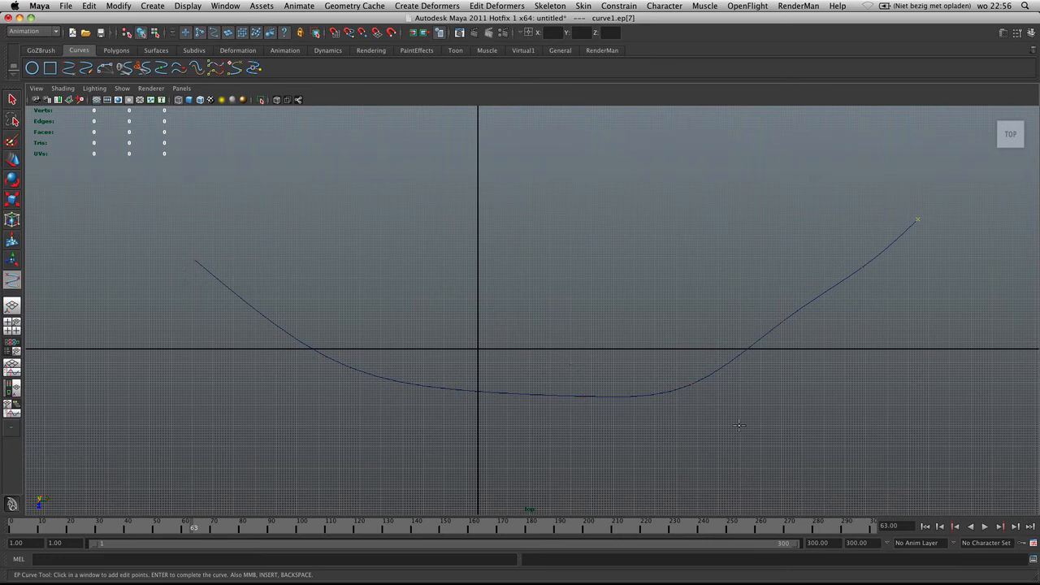
mouse_move(765, 447)
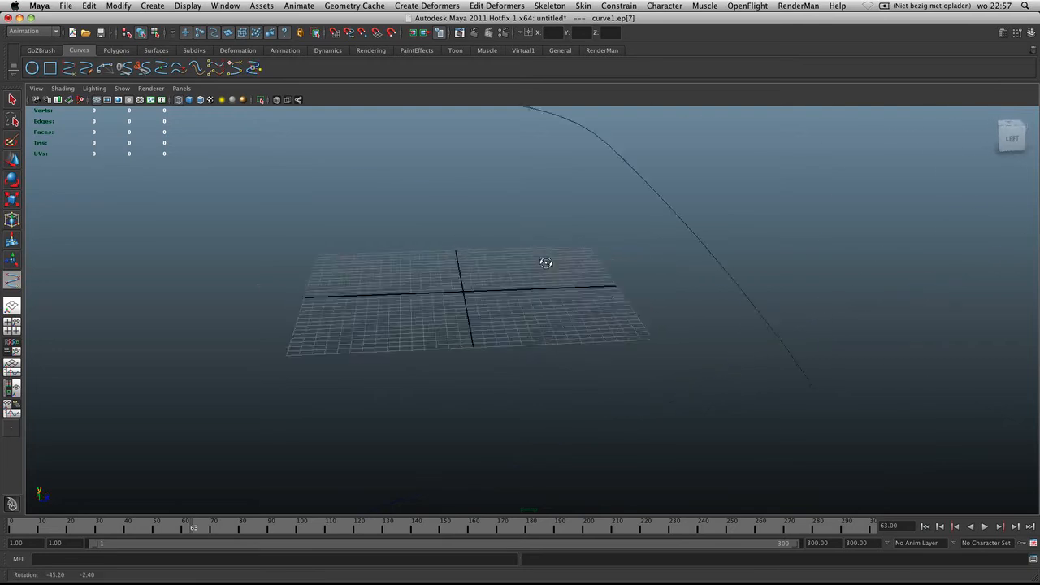
Orbit the perspective view to look along the finished curve around the grid
left_click_drag(546, 261, 524, 226)
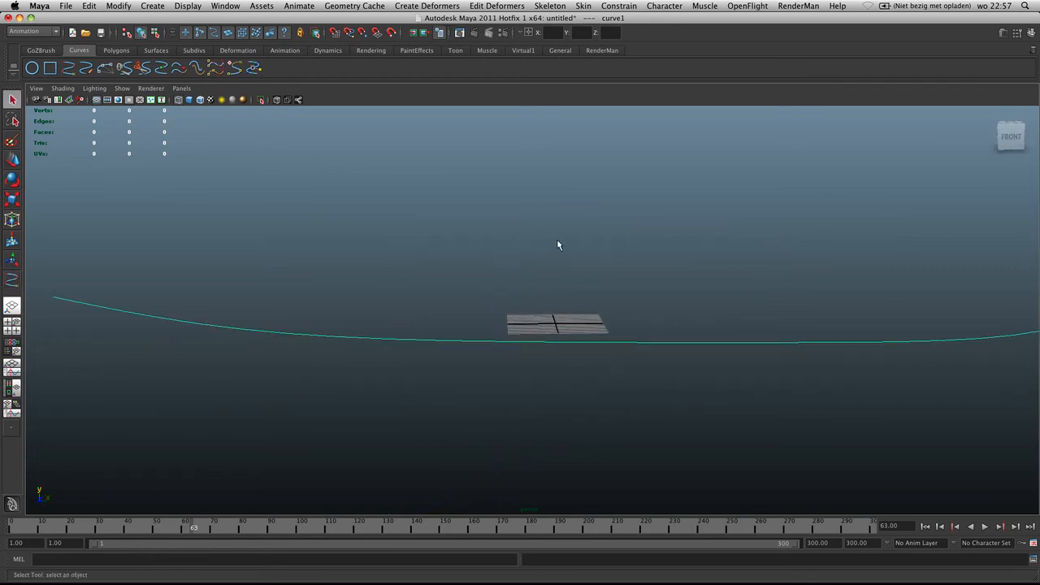
left_click_drag(559, 243, 510, 216)
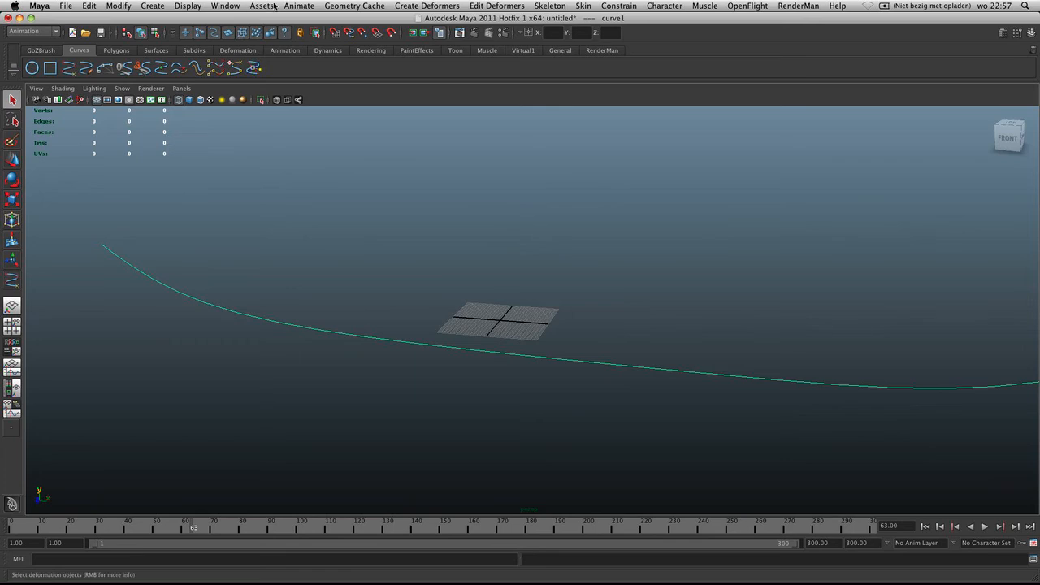
Create a new camera at the scene origin from Create > Cameras
left_click(153, 5)
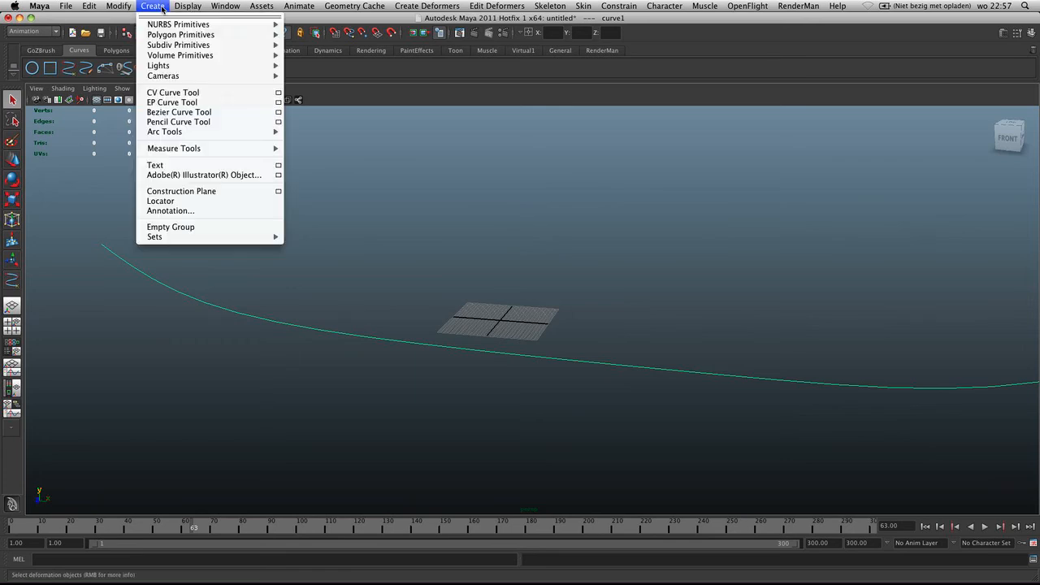
mouse_move(164, 76)
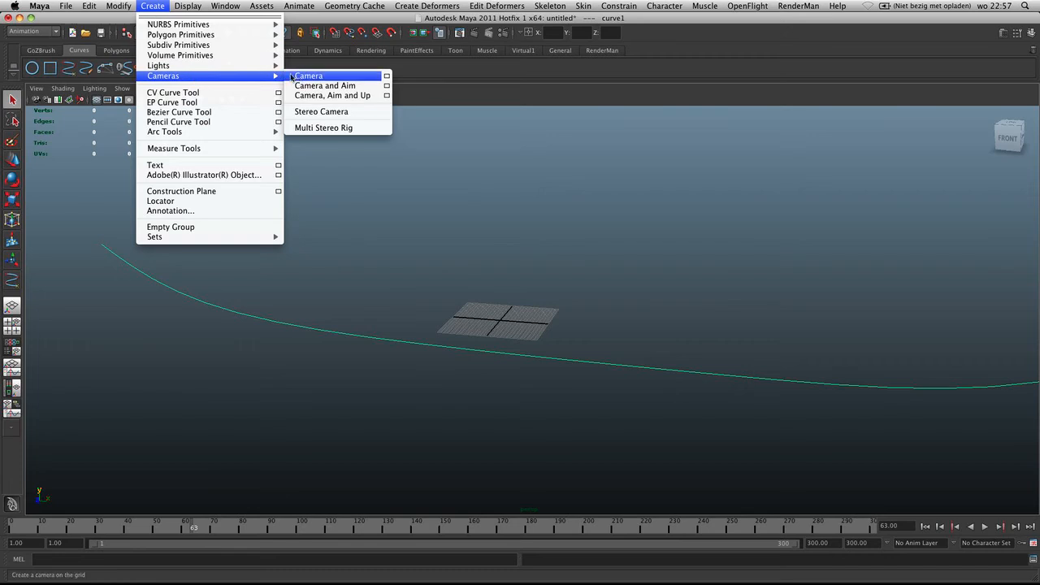
left_click(308, 76)
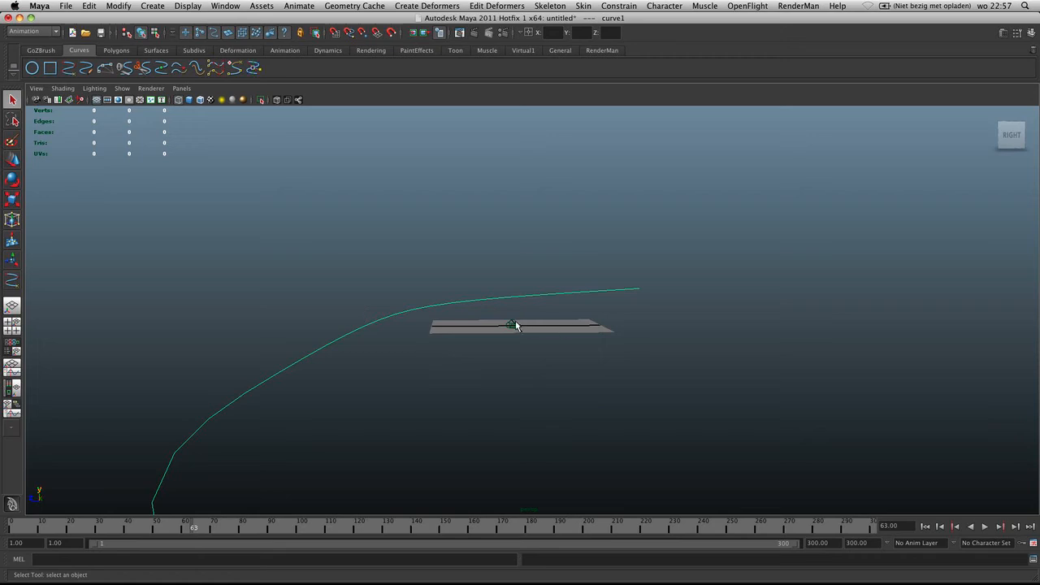
mouse_move(304, 113)
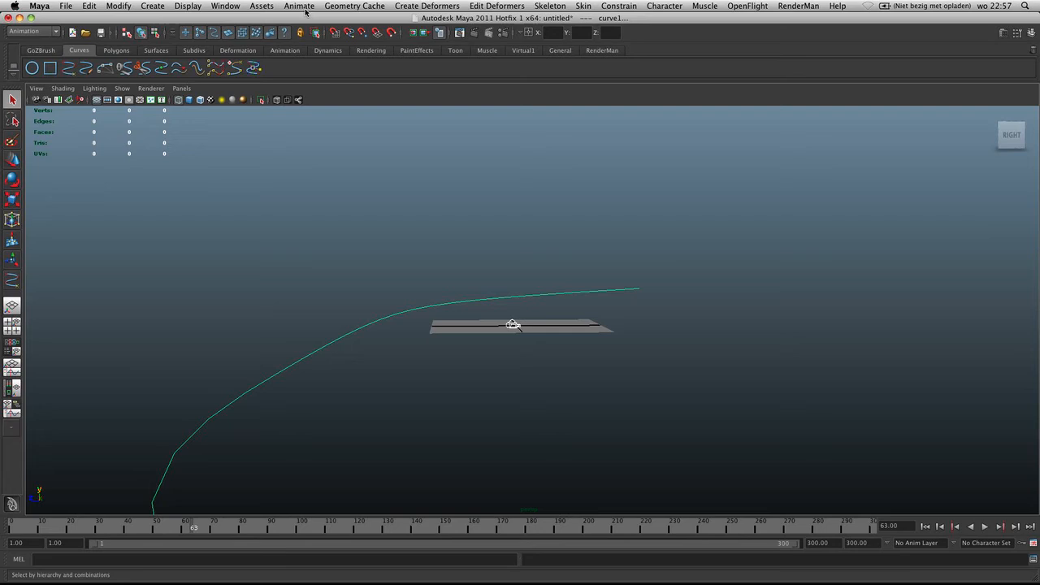
Open the Animate menu's Attach to Motion Path options for the camera and curve
left_click(299, 5)
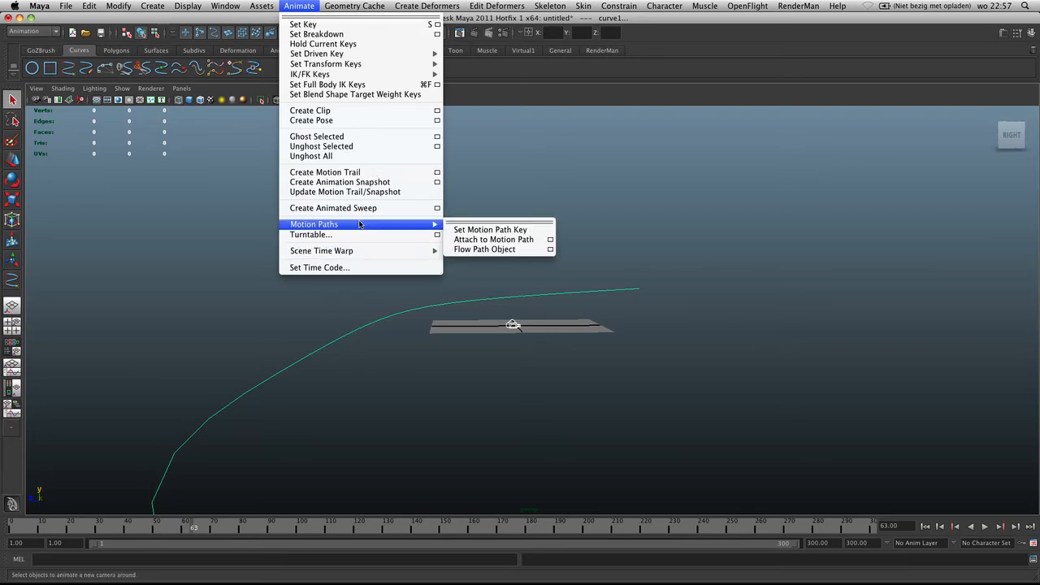
mouse_move(493, 239)
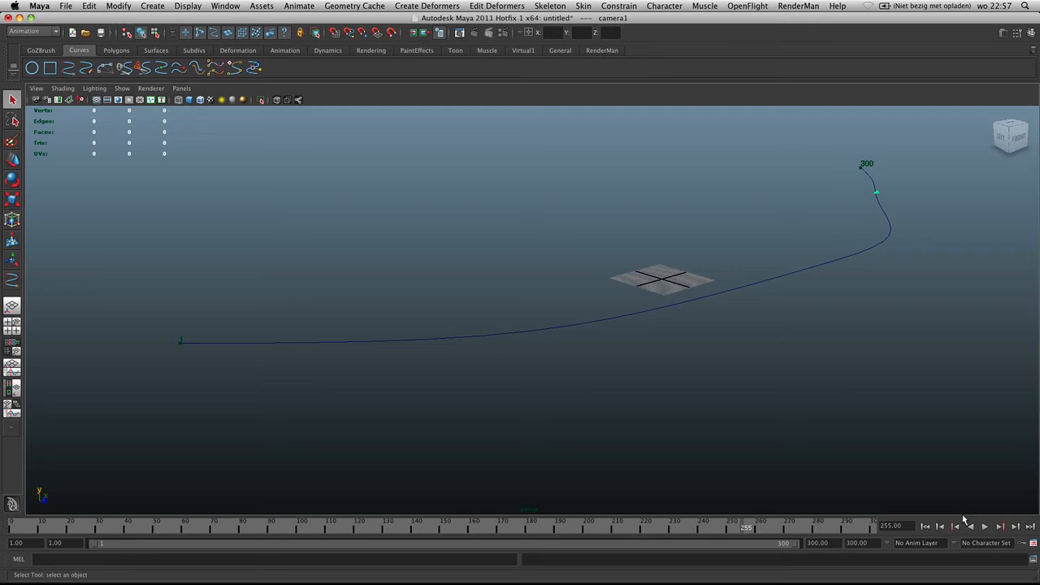
Play and stop the path animation, then orbit to view the path from the side
left_click(984, 526)
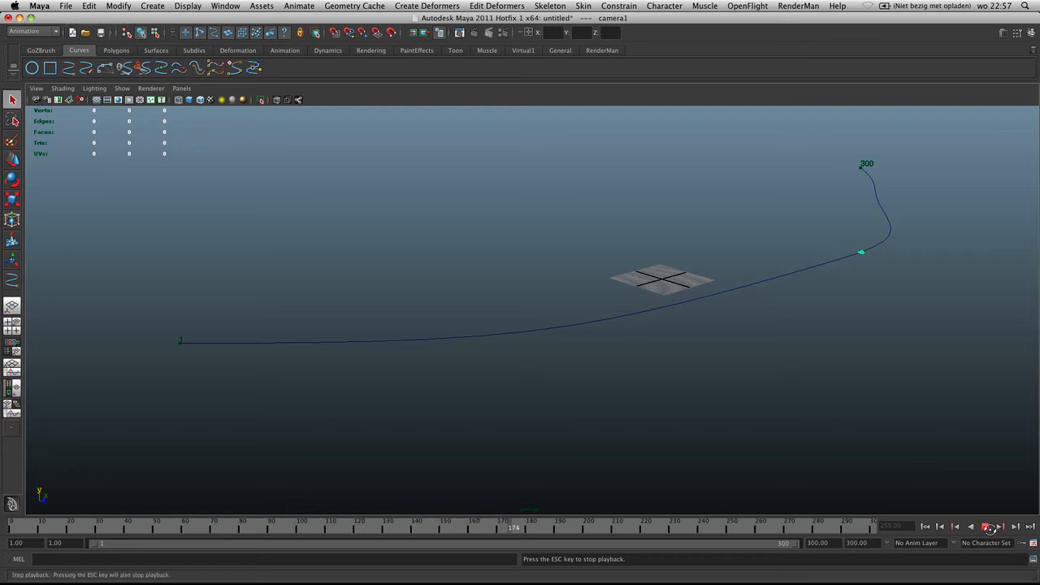
left_click(991, 526)
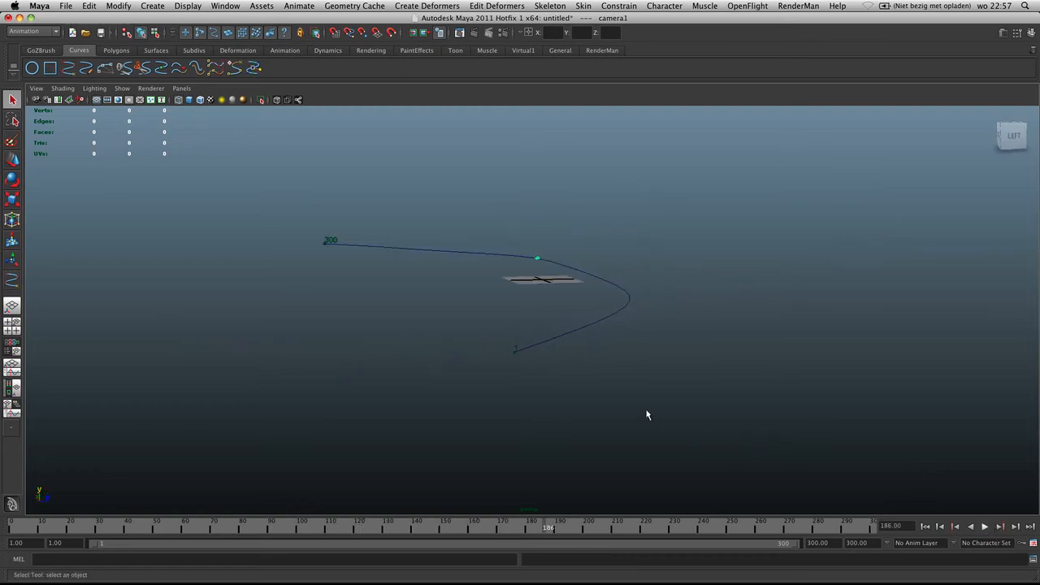
left_click_drag(648, 416, 744, 356)
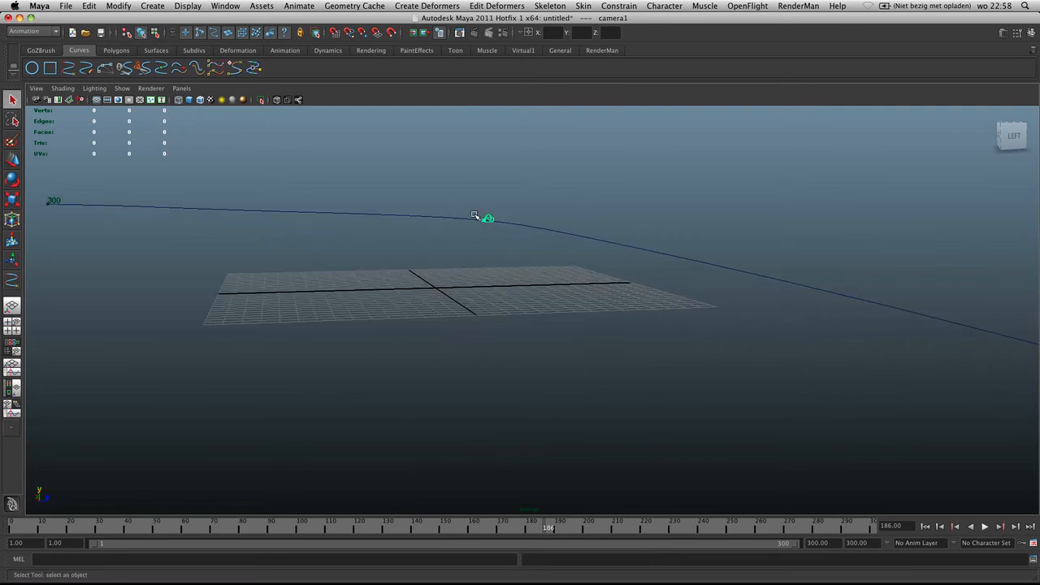
Tilt the path-riding camera to a new angle with the rotate manipulator at frame 186
left_click_drag(487, 219, 174, 254)
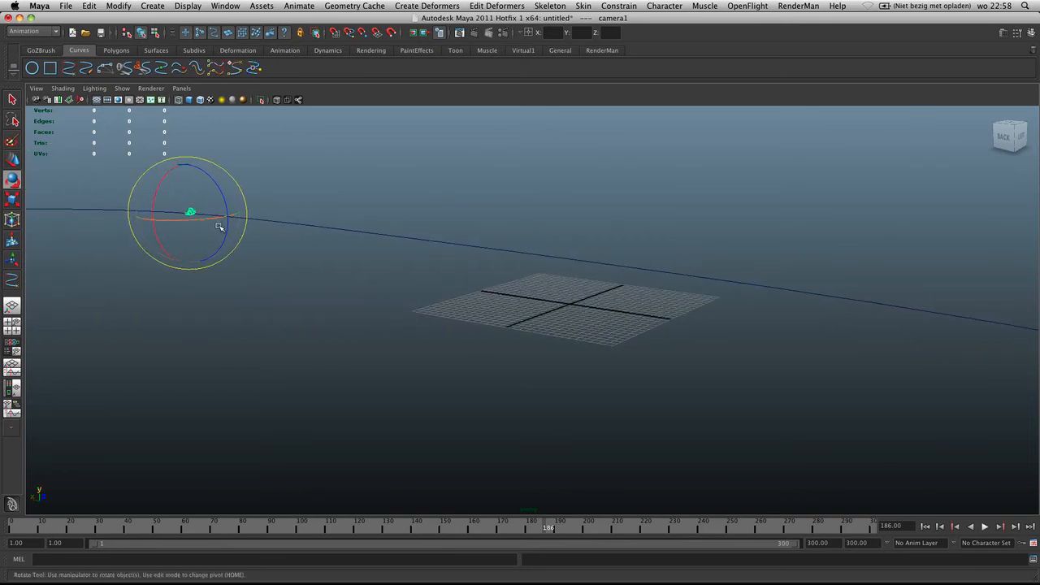
left_click_drag(220, 226, 157, 199)
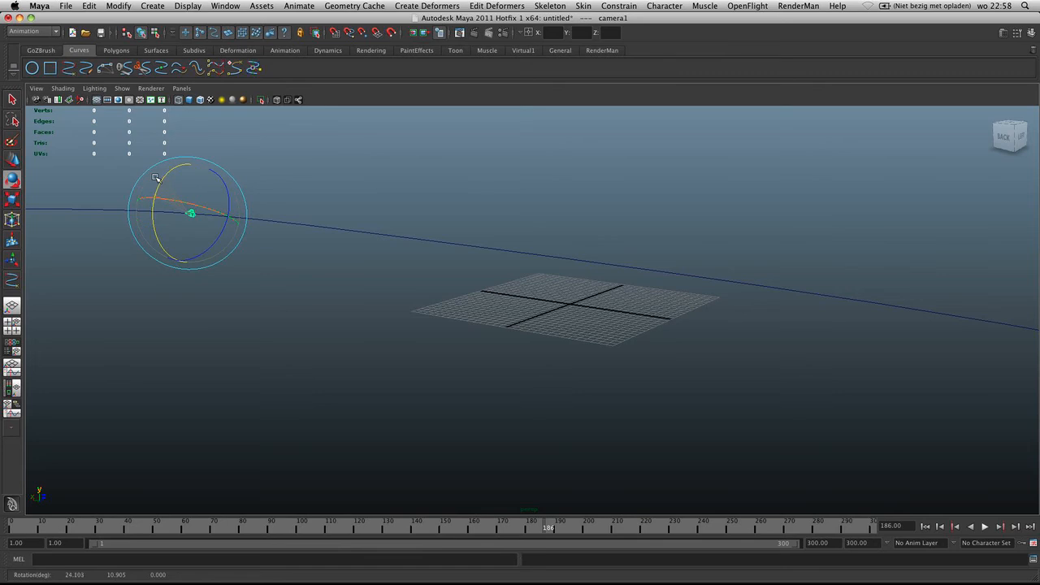
left_click_drag(157, 177, 151, 214)
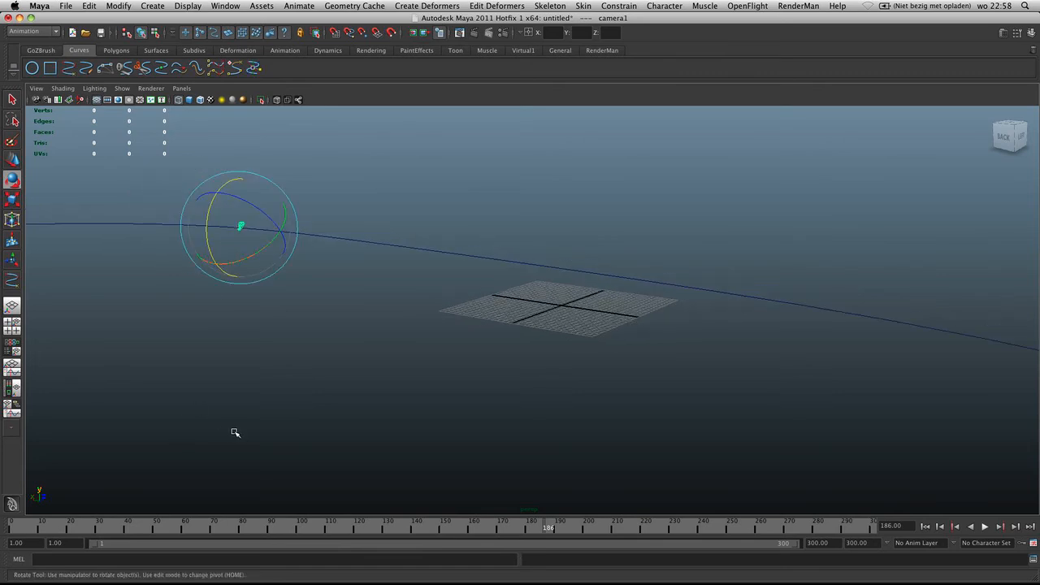
left_click(551, 529)
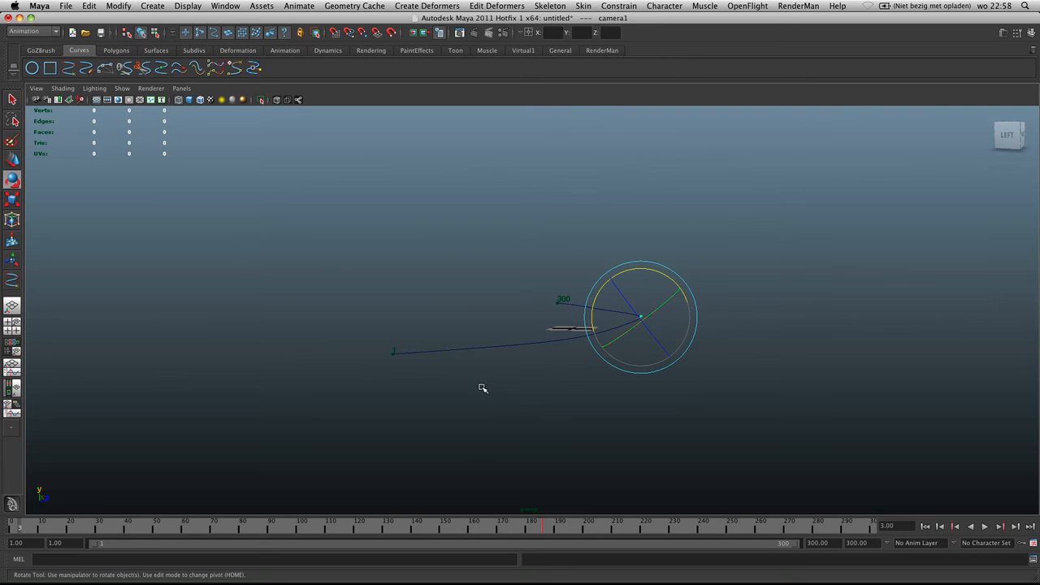
left_click(549, 526)
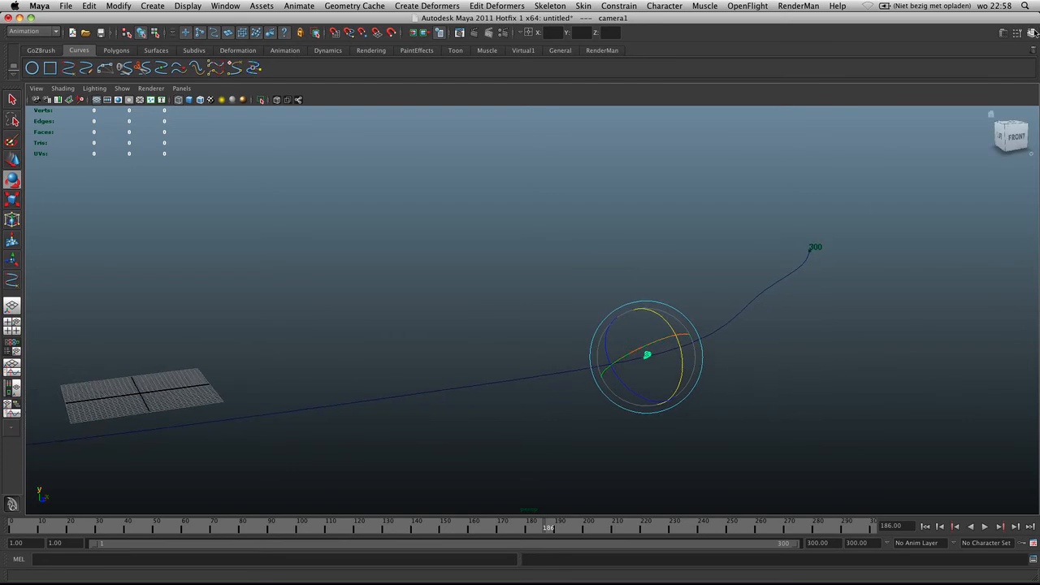
Show the Channel Box and drag the camera's Rotate X to -11.635, then about -50.755
left_click(1015, 33)
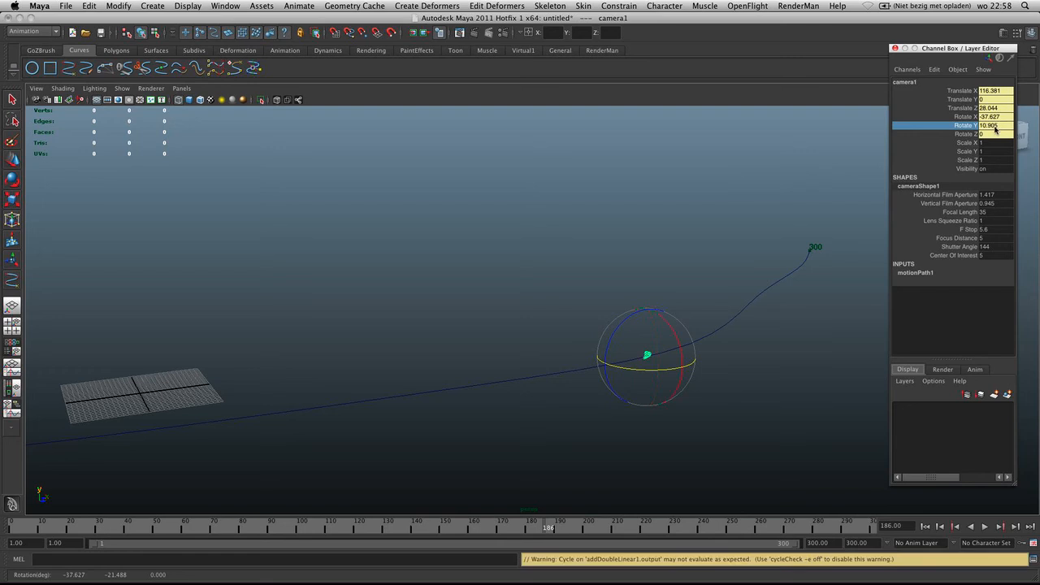
left_click(966, 116)
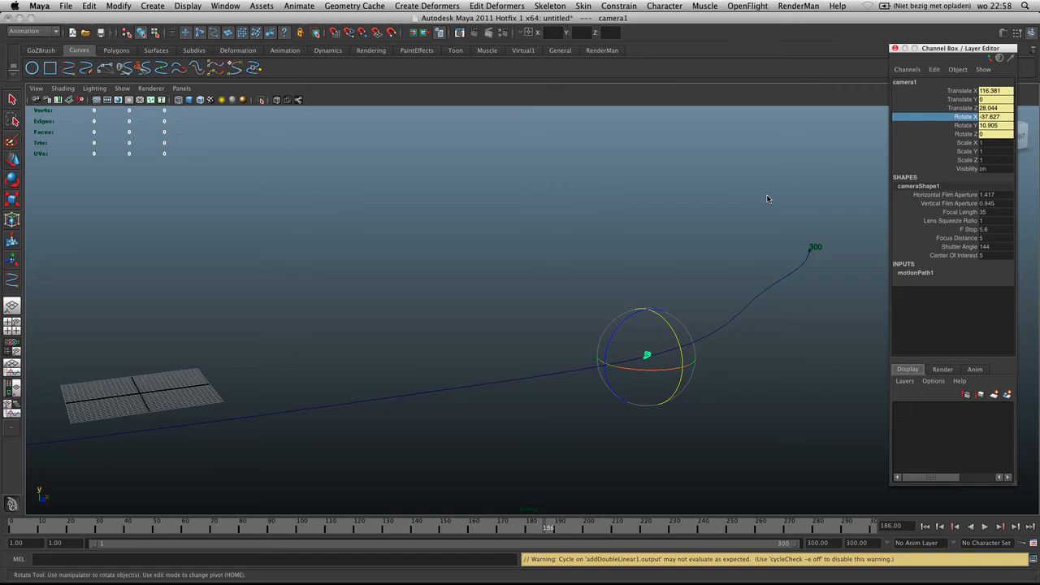
left_click_drag(768, 199, 872, 200)
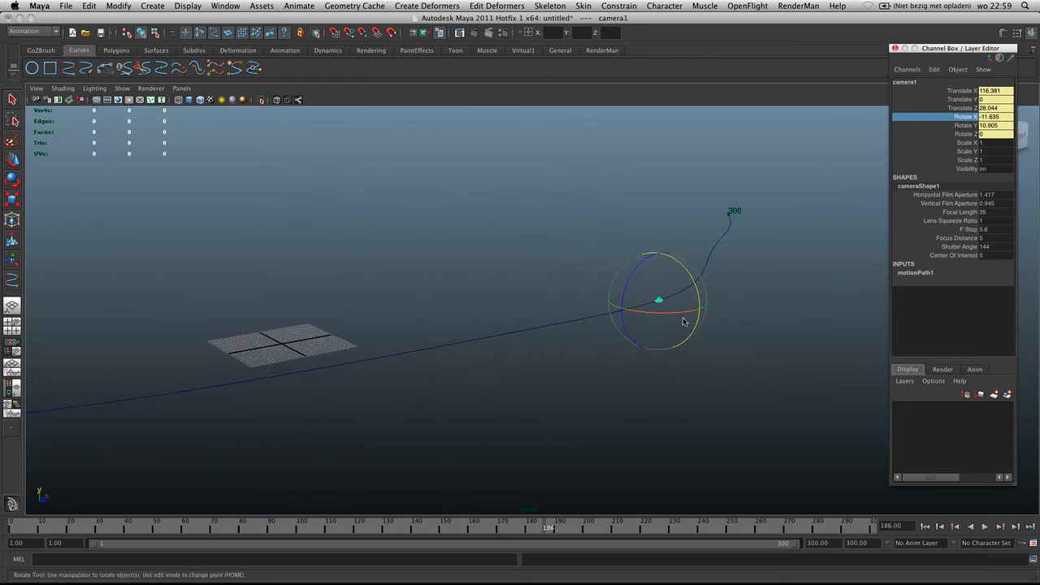
left_click_drag(684, 321, 755, 334)
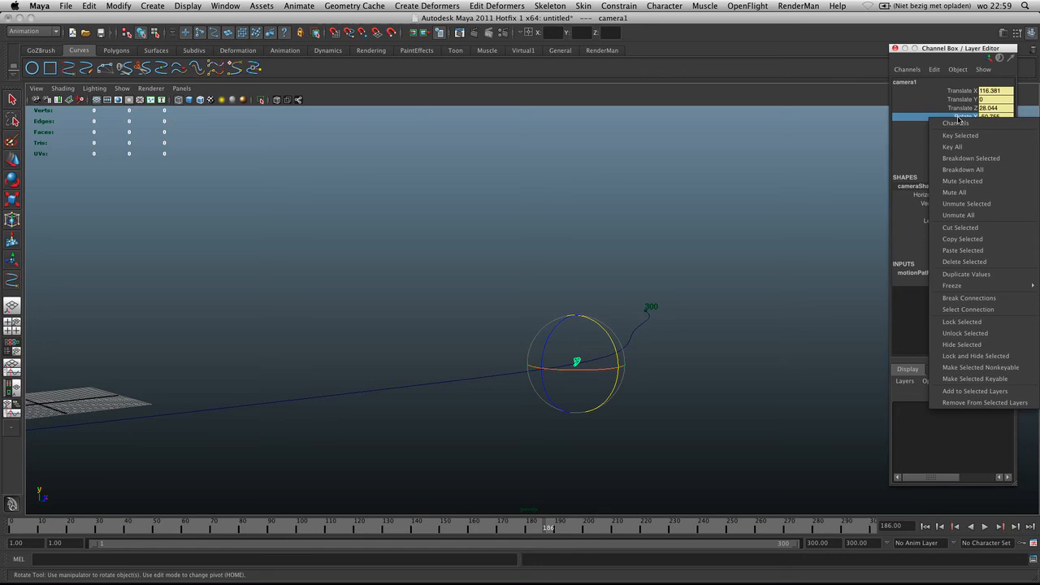
mouse_move(962, 135)
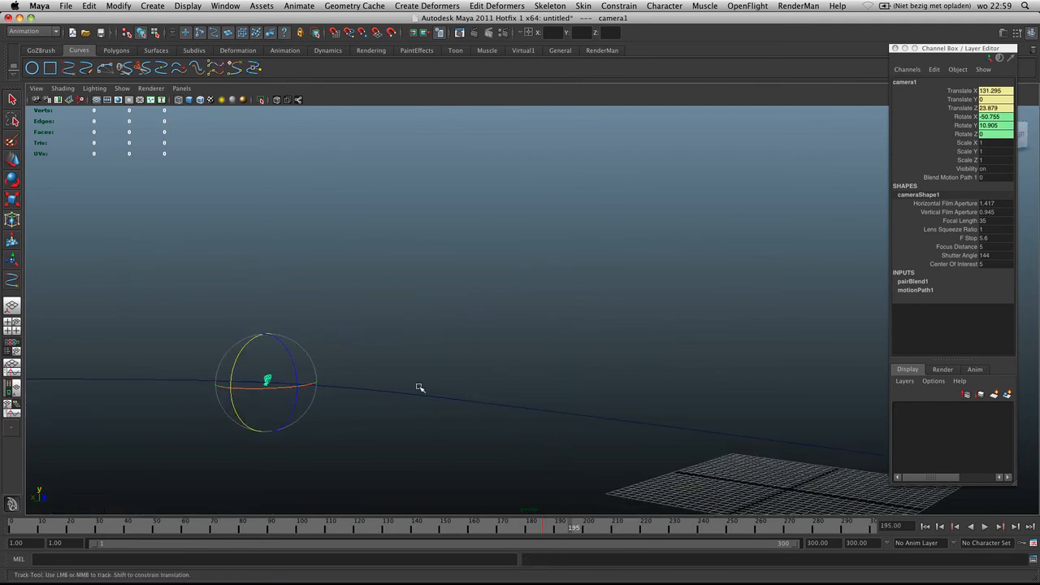
Orbit the view around the camera to see the whole motion path
left_click_drag(266, 382, 422, 386)
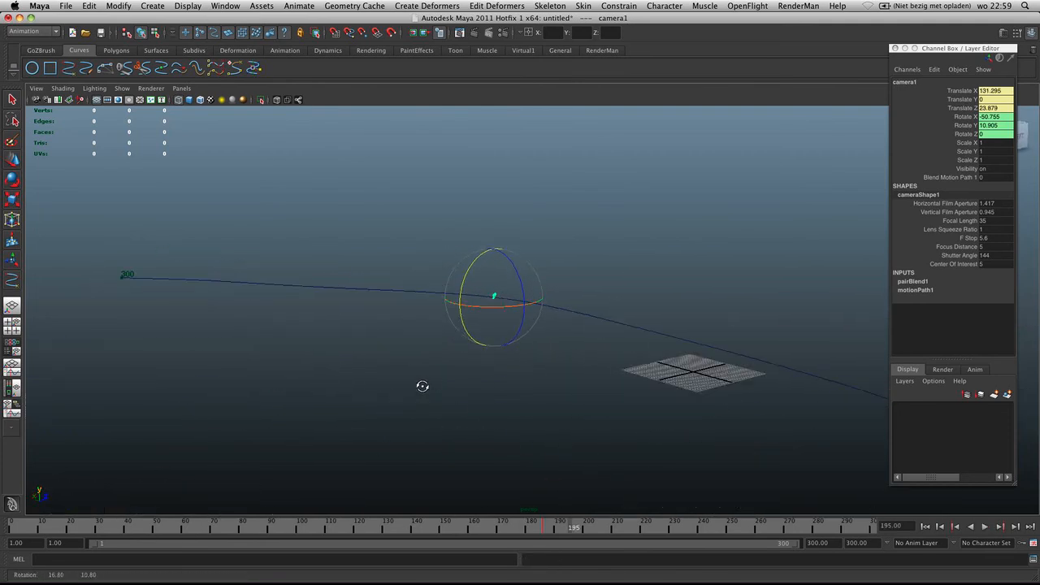
left_click_drag(423, 386, 415, 385)
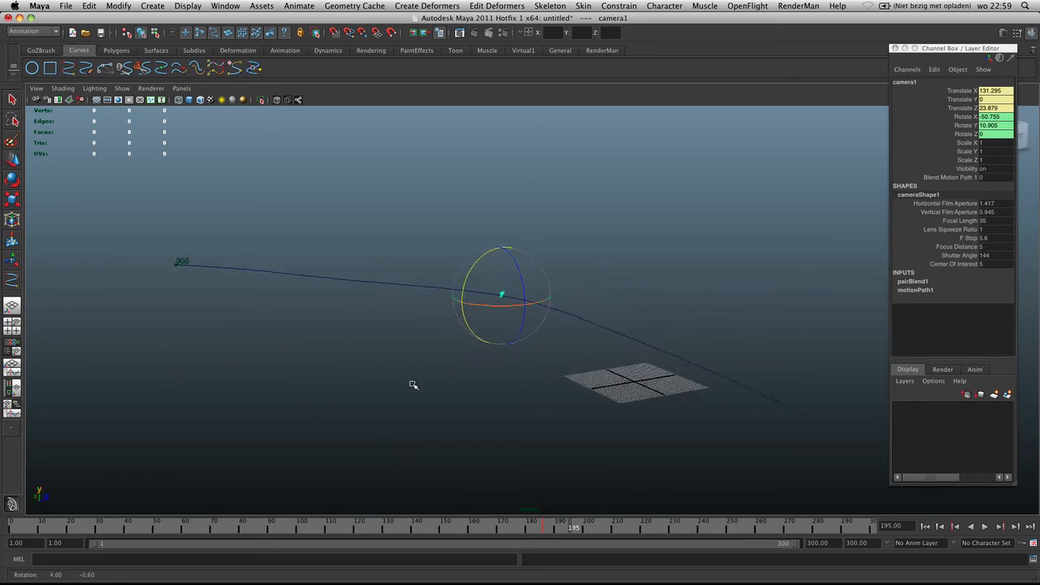
left_click_drag(414, 385, 530, 382)
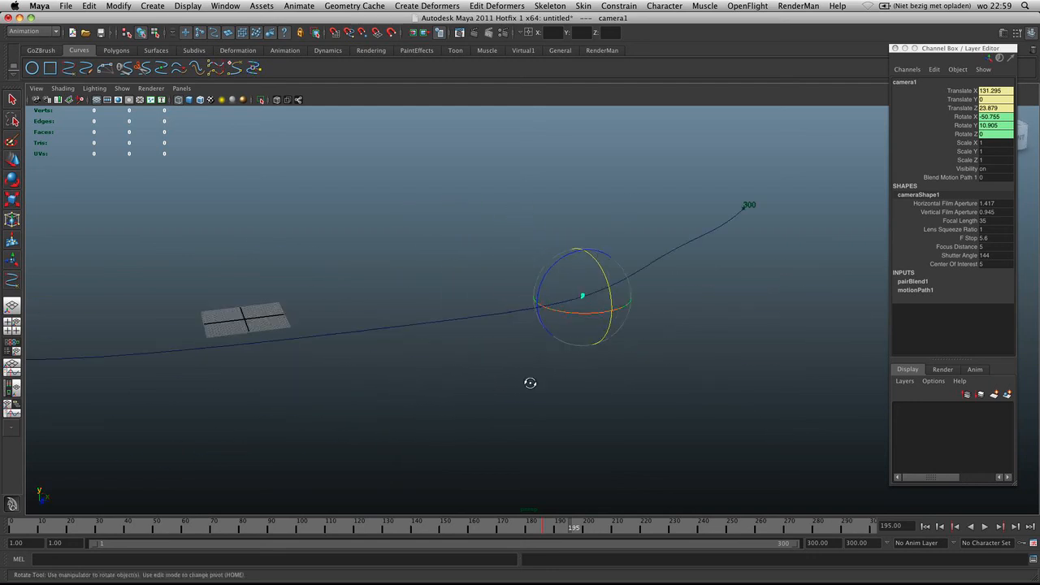
left_click_drag(583, 295, 512, 317)
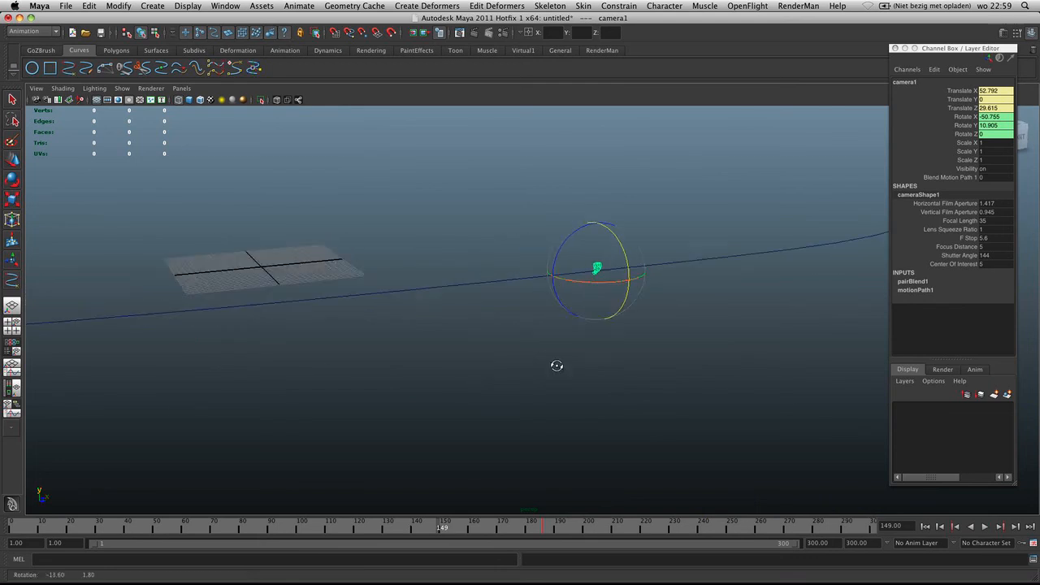
At frame 144, select Rotate X and bring up Key Selected to key 48.741
left_click_drag(557, 366, 487, 374)
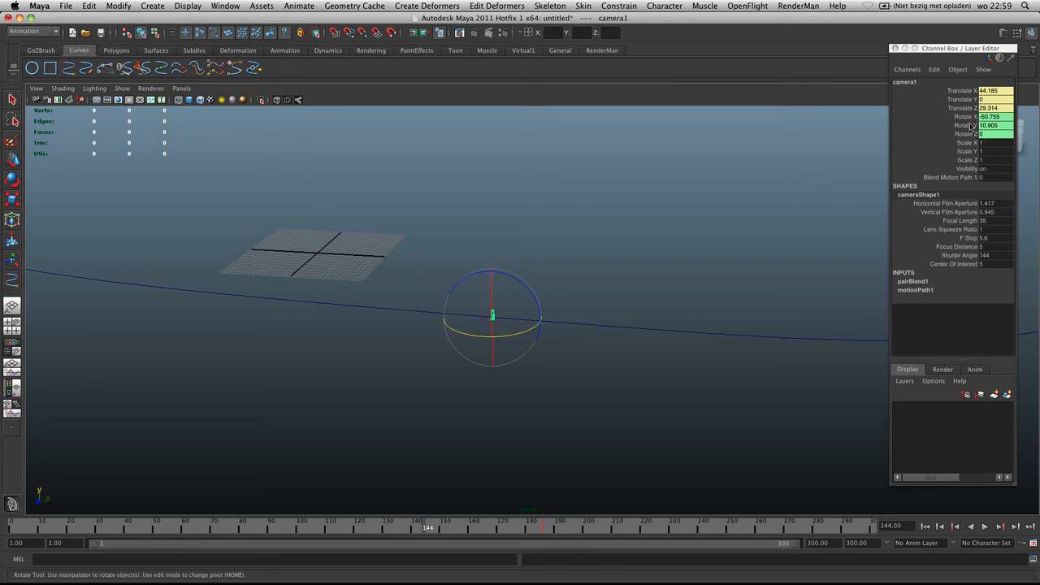
left_click(963, 125)
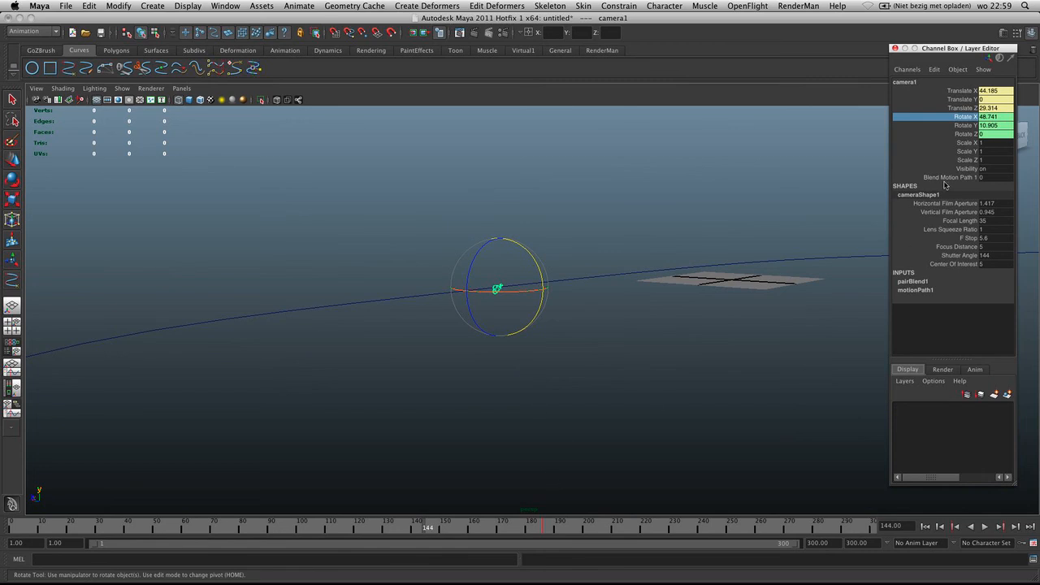
right_click(975, 116)
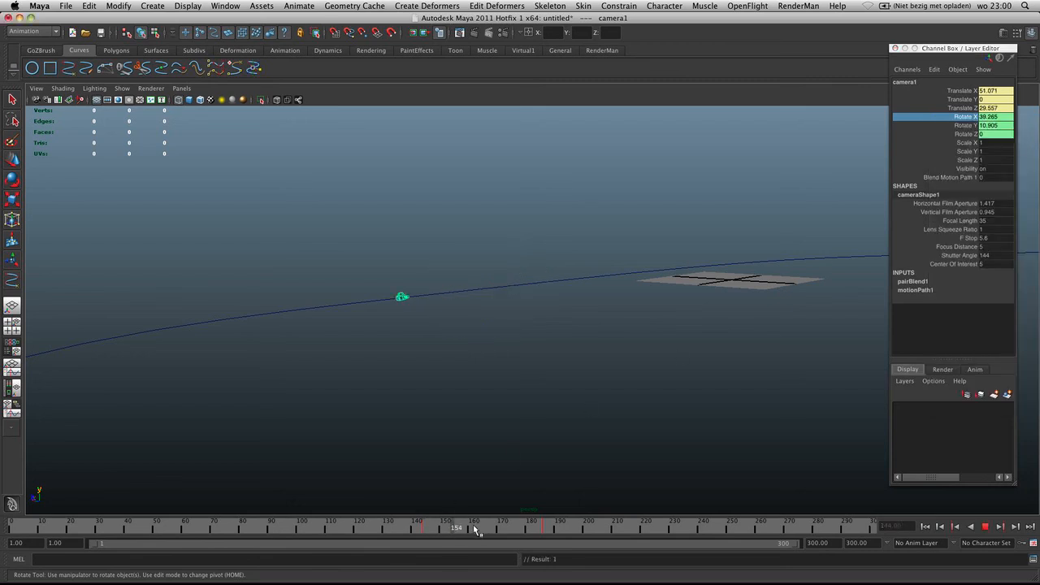
Scrub to frame 160 and orbit to inspect the camera's blended Rotate X of about 10.838
left_click_drag(457, 527, 414, 528)
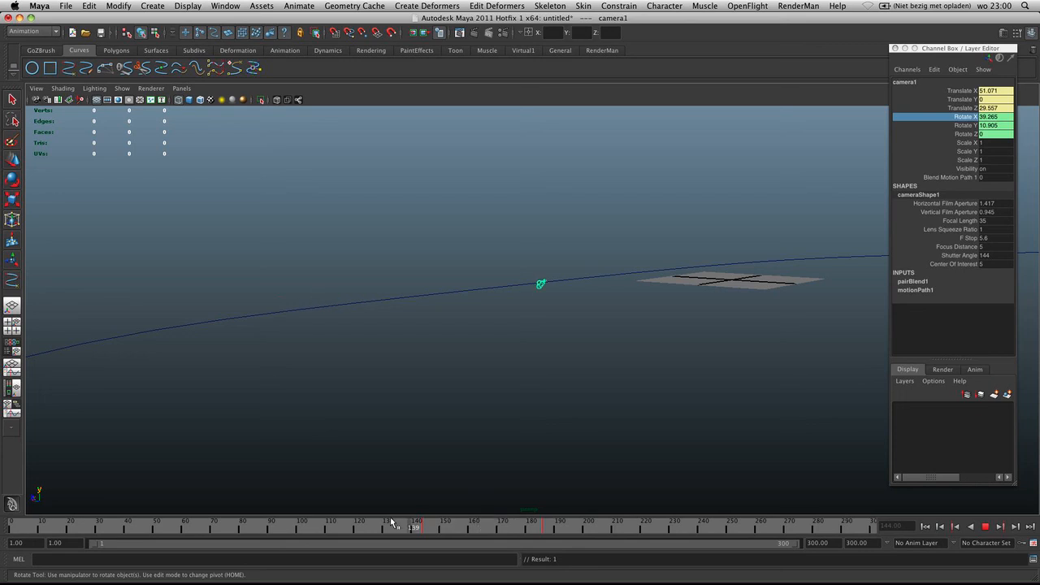
left_click_drag(415, 528, 464, 528)
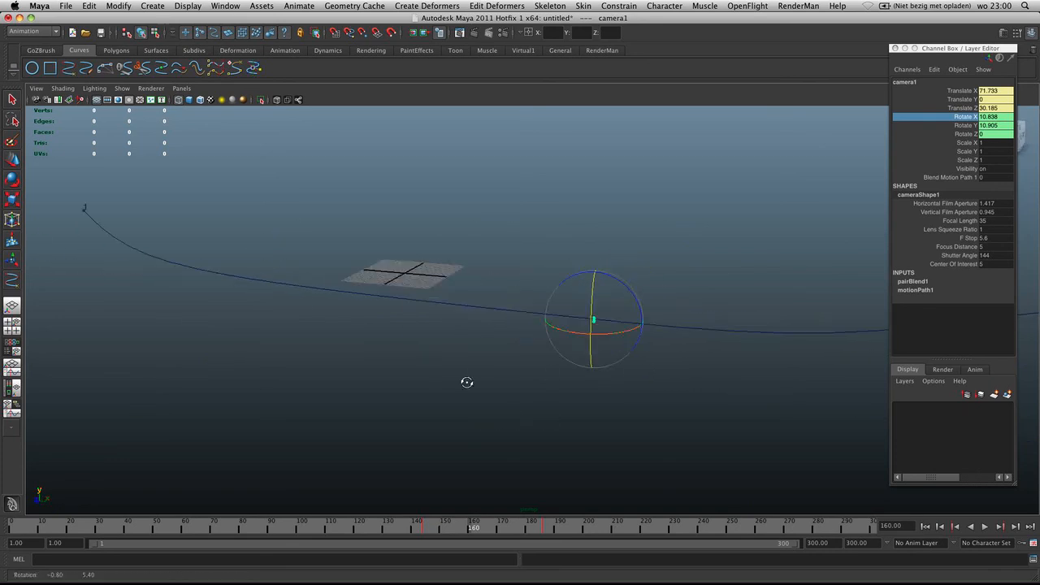
left_click_drag(467, 383, 447, 389)
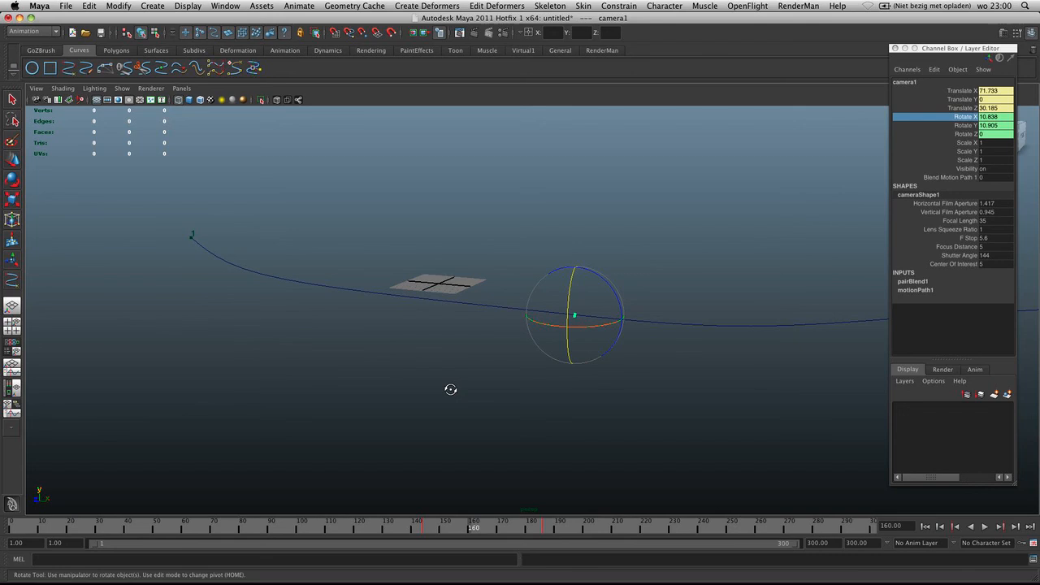
left_click_drag(451, 390, 501, 387)
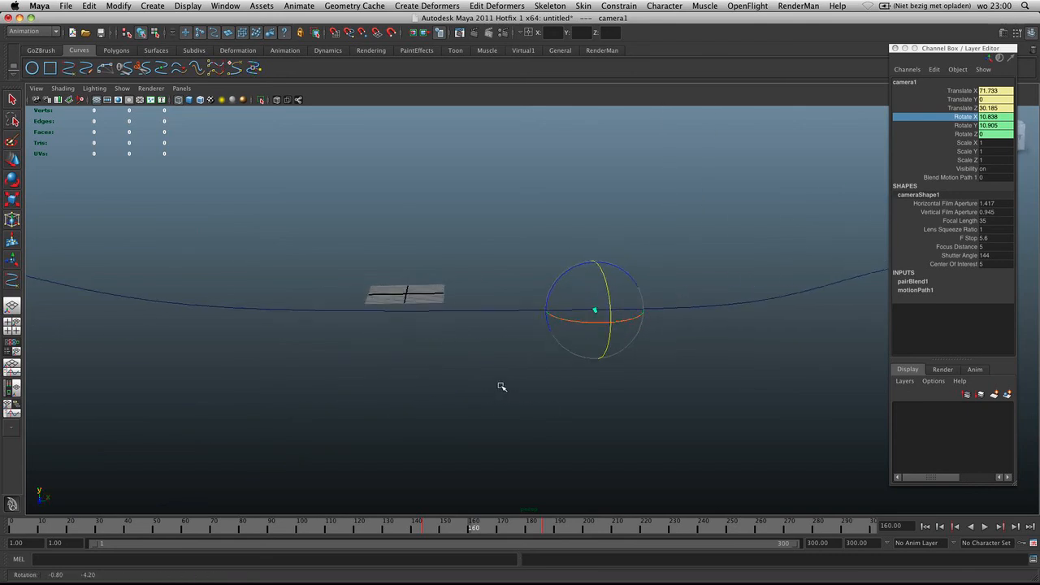